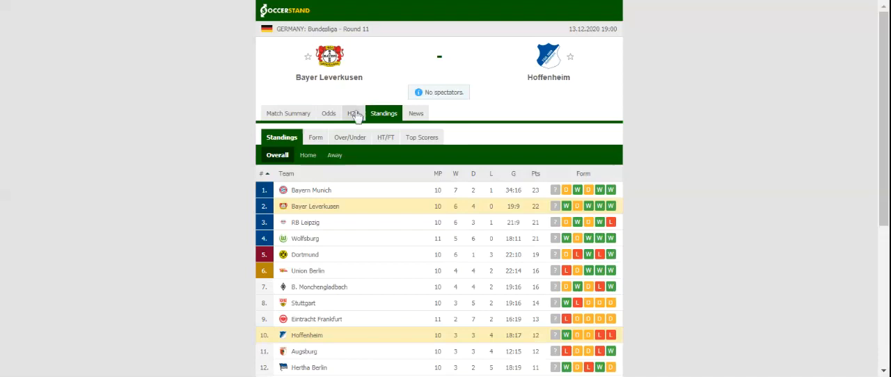
Step: Switch to the H2H view listing recent matches for Bayer Leverkusen and Hoffenheim
left_click(353, 112)
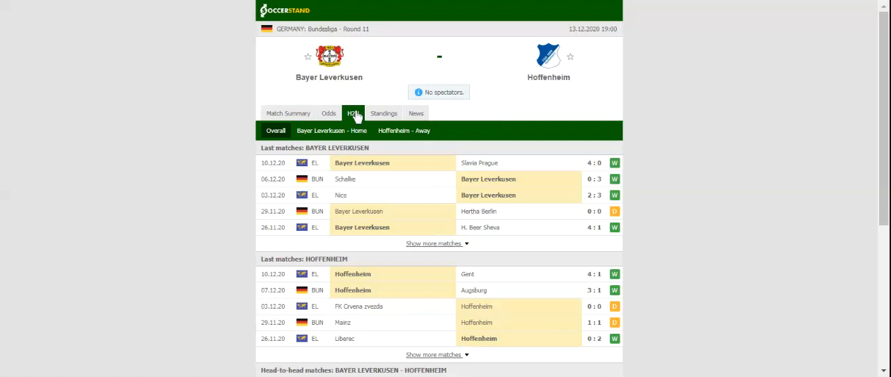